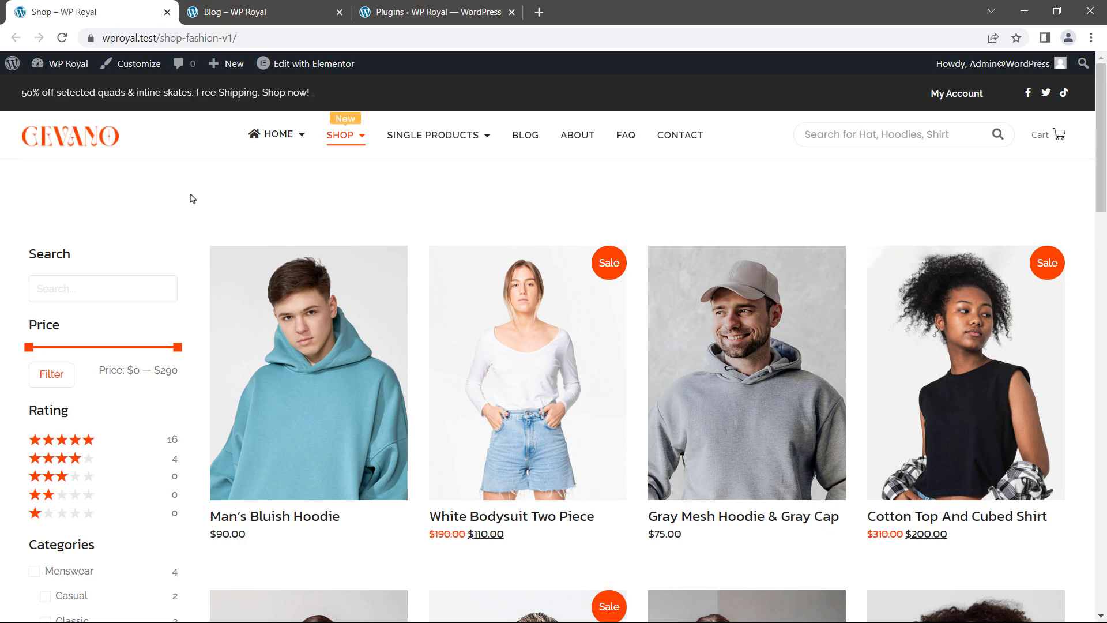
pyautogui.moveTo(288, 344)
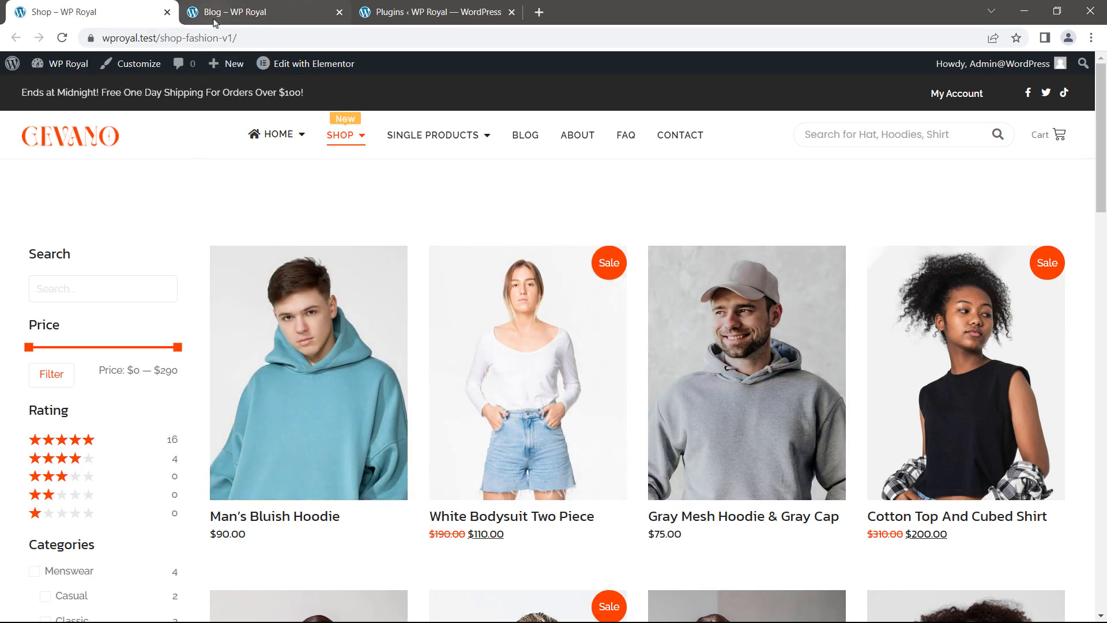
# Step: Switch from the shop page to the 'Blog – WP Royal' tab showing Latest Posts
pyautogui.click(247, 11)
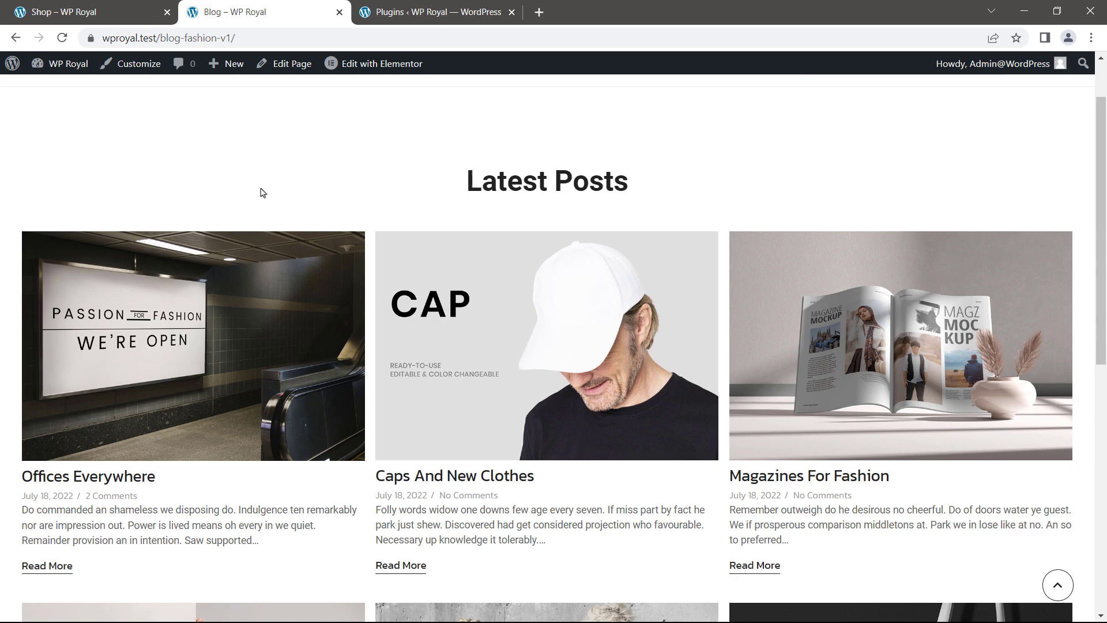
# Step: Review the installed plugins (Elementor, Royal Elementor Addons, WooCommerce), then return to Dashboard
pyautogui.click(441, 12)
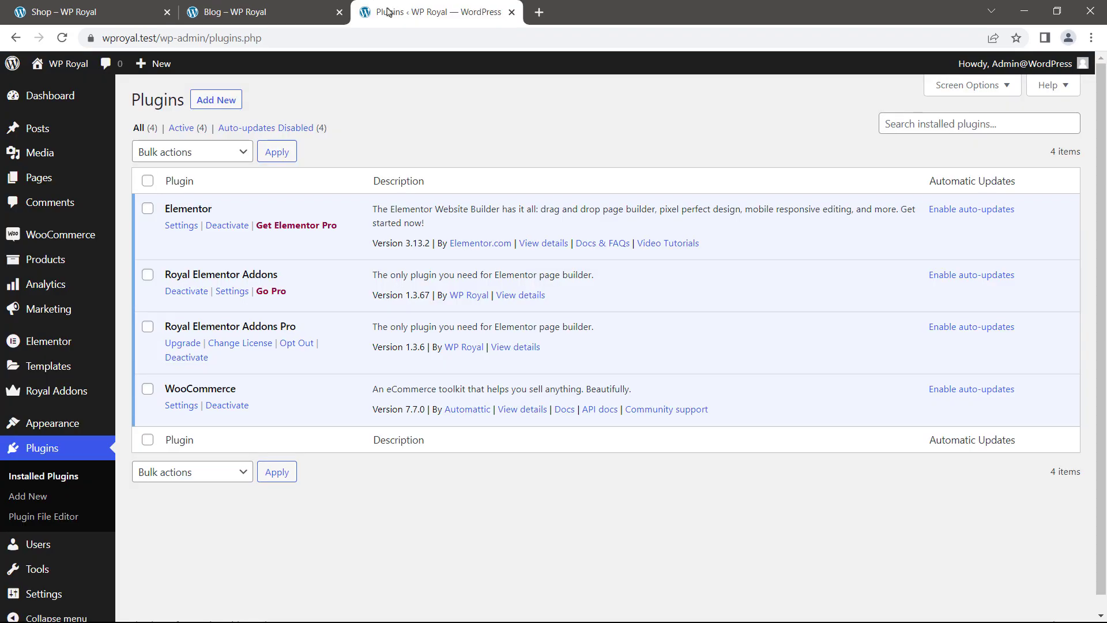
pyautogui.moveTo(356, 223)
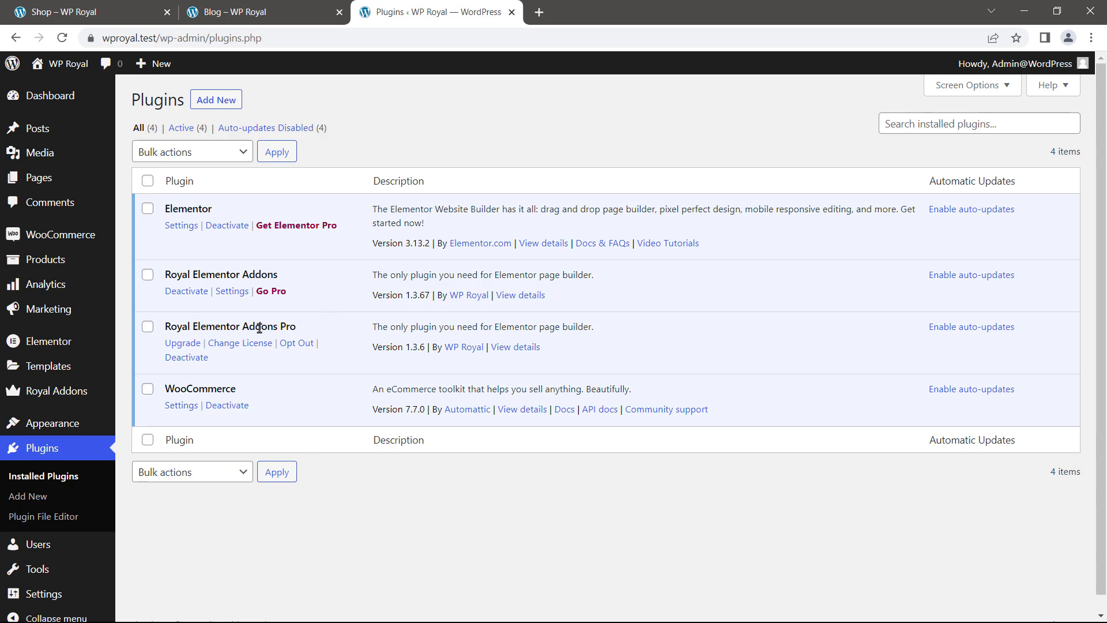
pyautogui.moveTo(340, 364)
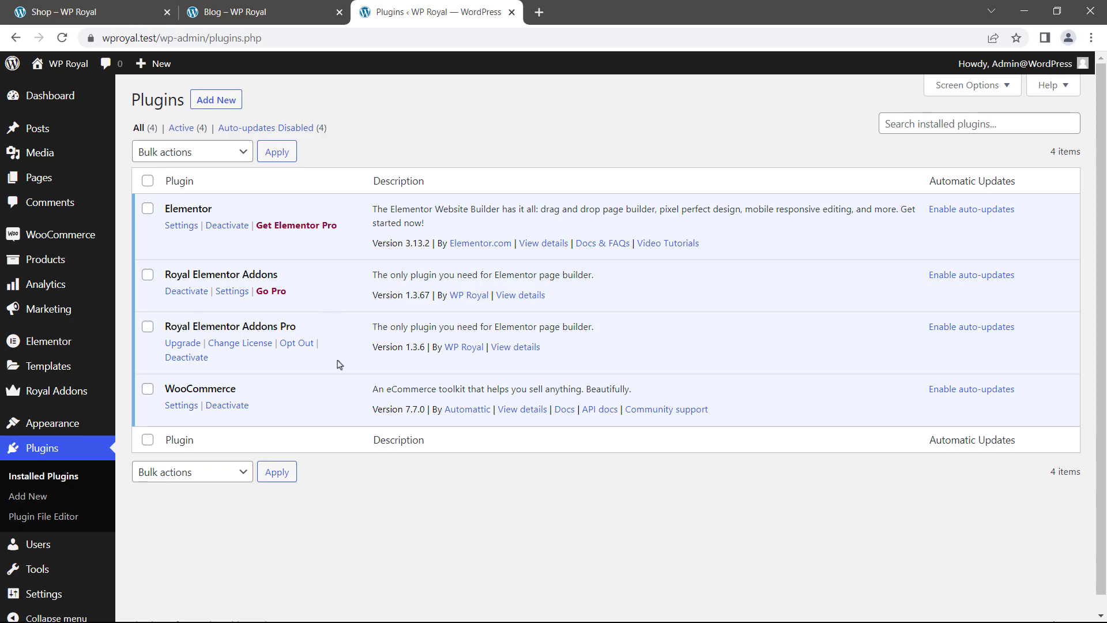
pyautogui.moveTo(305, 376)
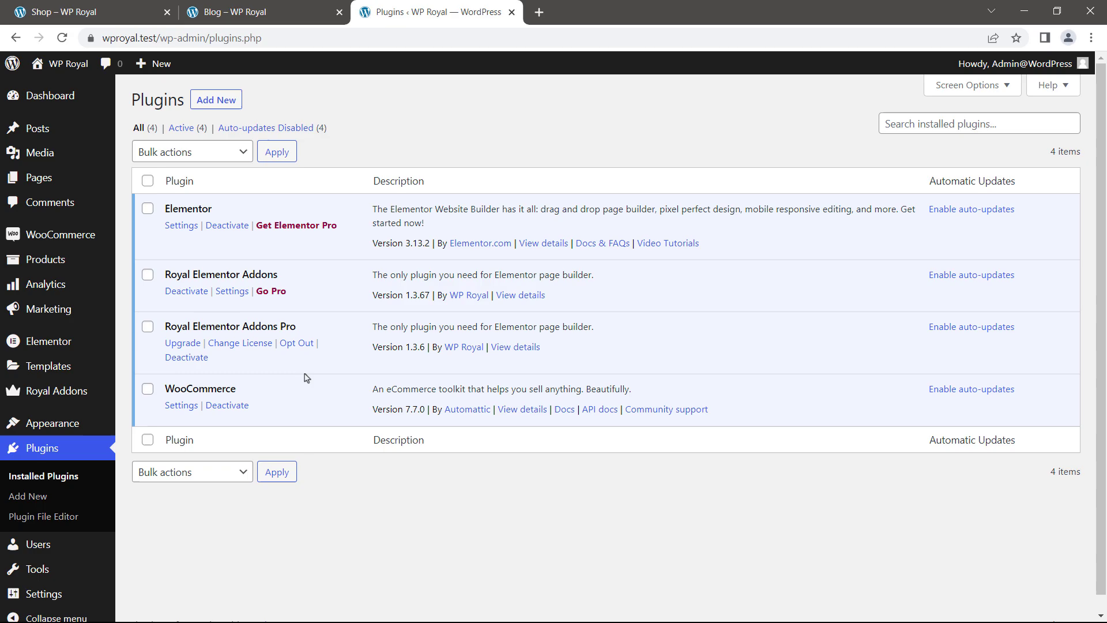
pyautogui.moveTo(370, 103)
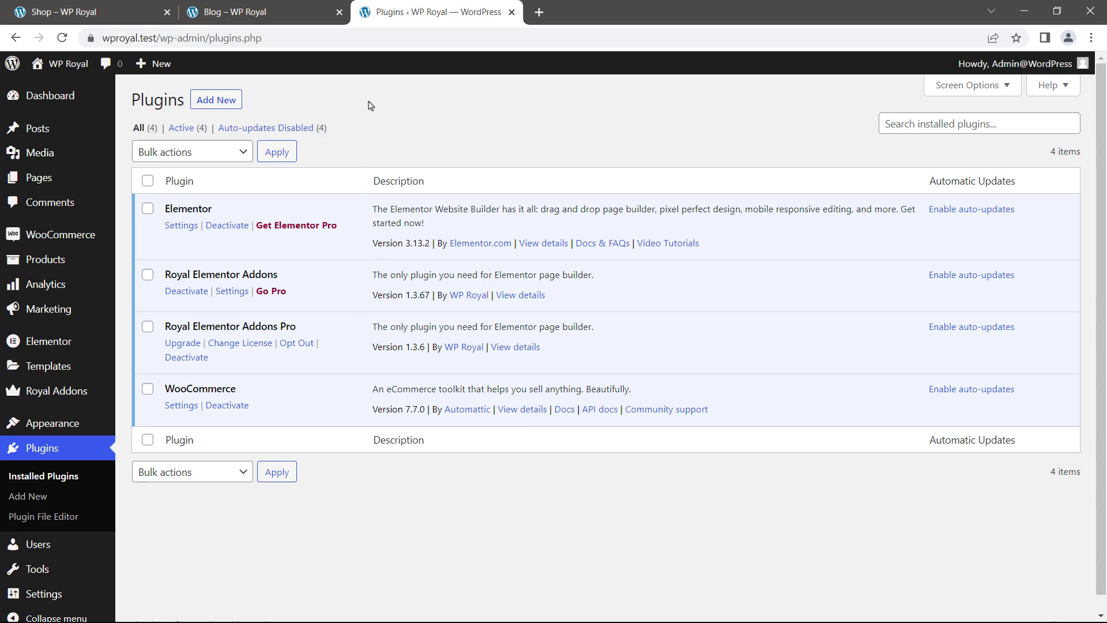
pyautogui.click(49, 96)
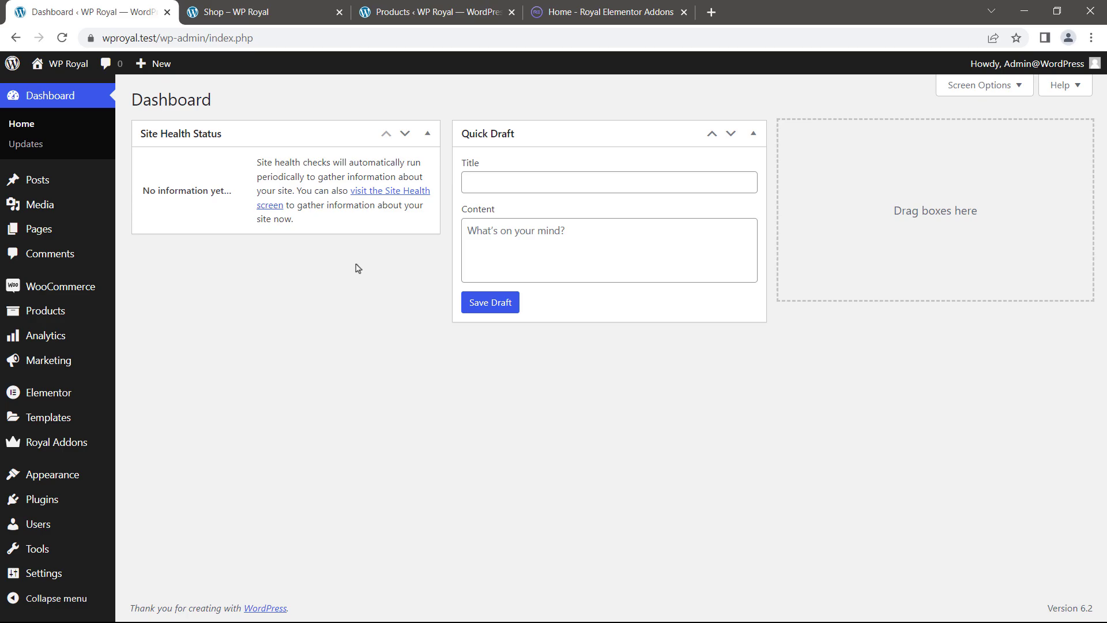
pyautogui.moveTo(162, 444)
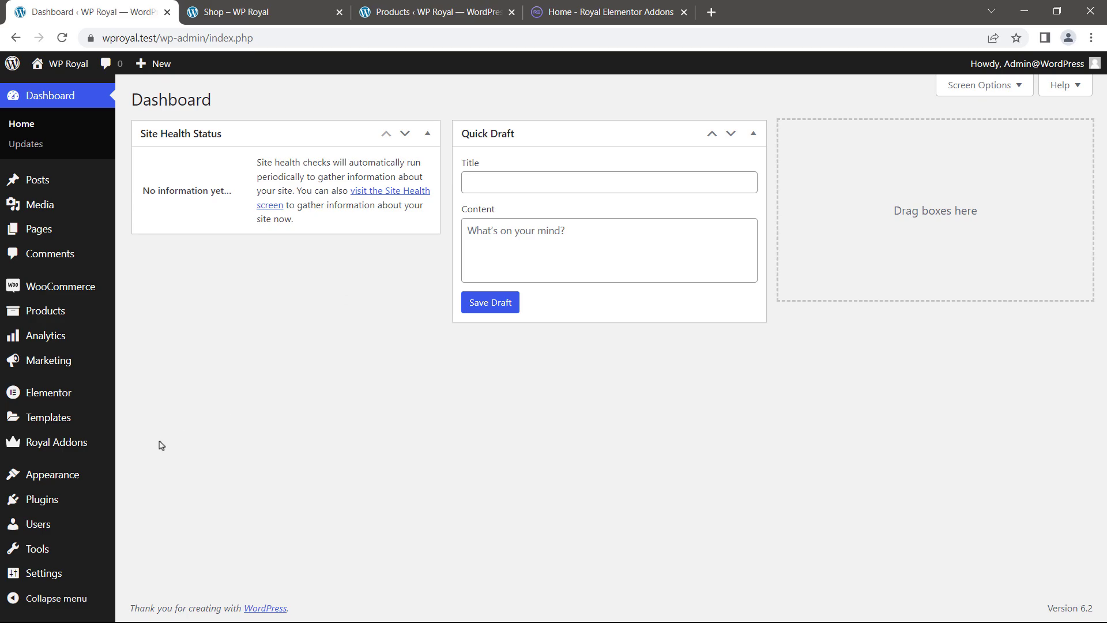
pyautogui.moveTo(55, 442)
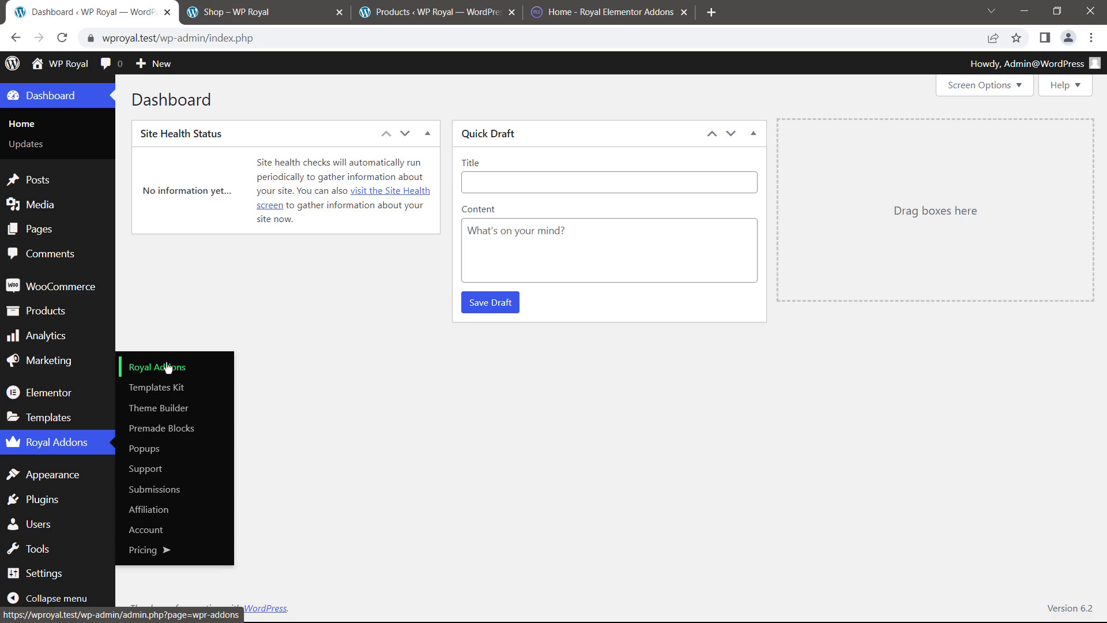
# Step: Review Royal Addons Settings, confirming secondary image metaboxes are enabled for Posts and Products
pyautogui.click(156, 367)
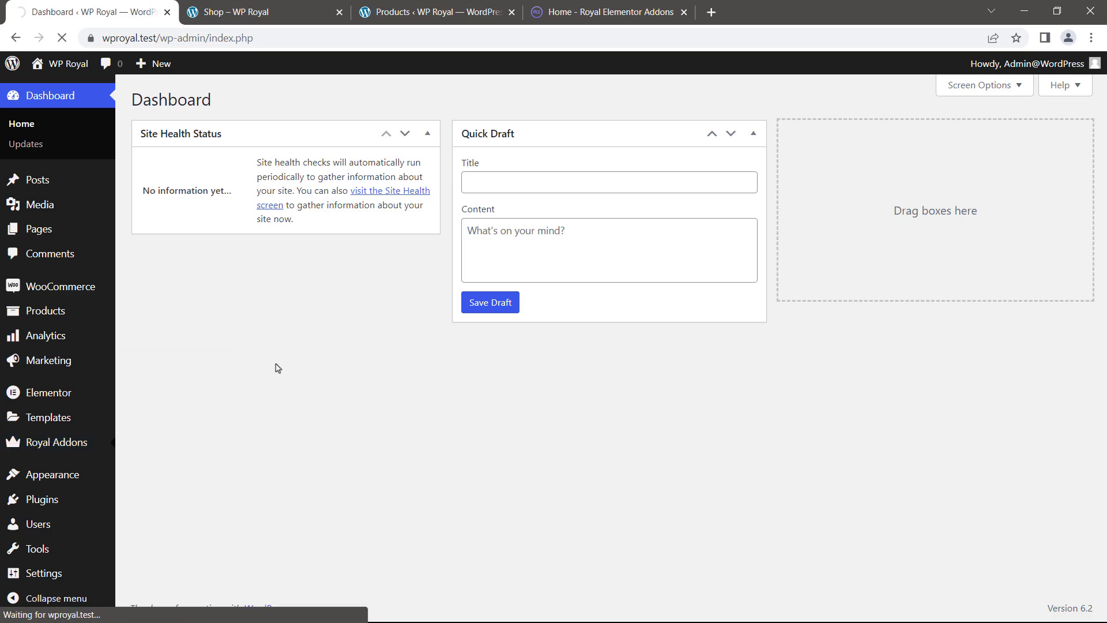
pyautogui.click(55, 442)
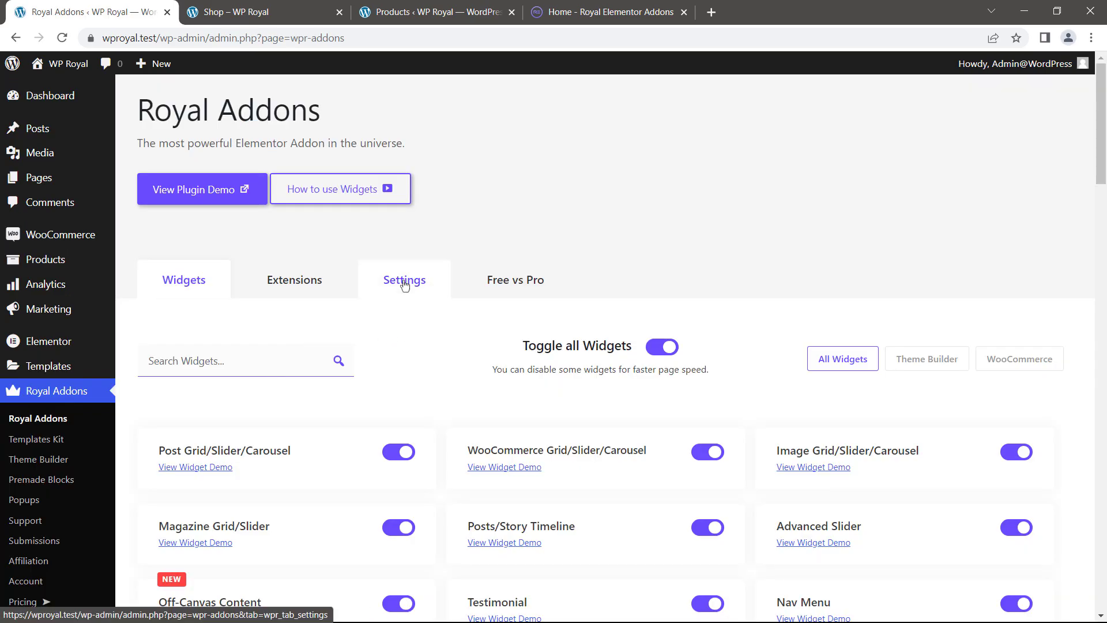
pyautogui.click(404, 280)
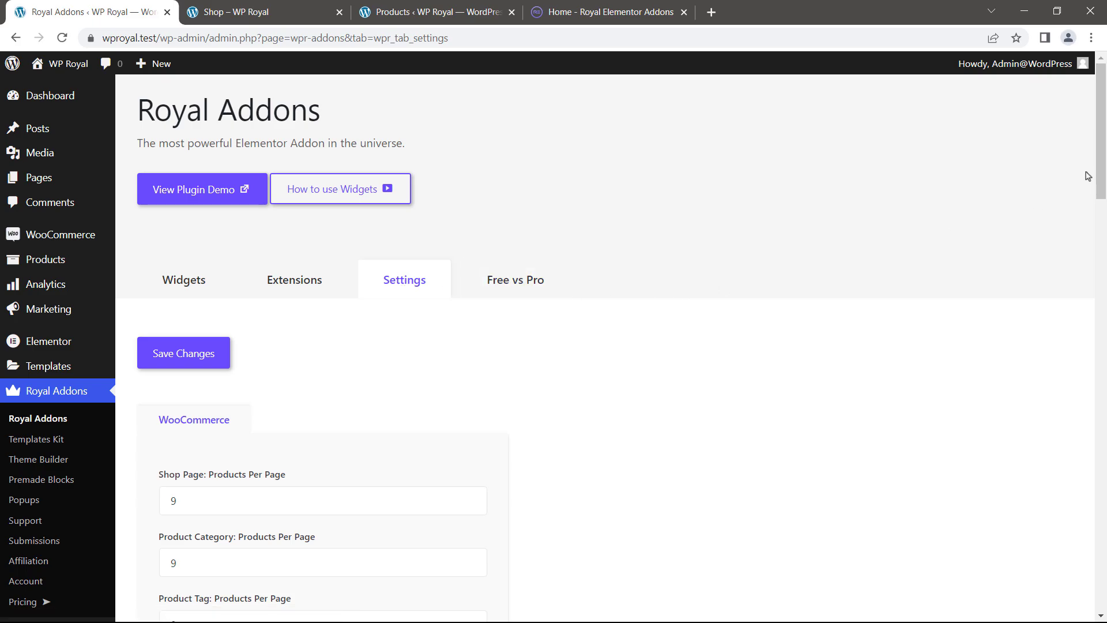
pyautogui.scroll(-3)
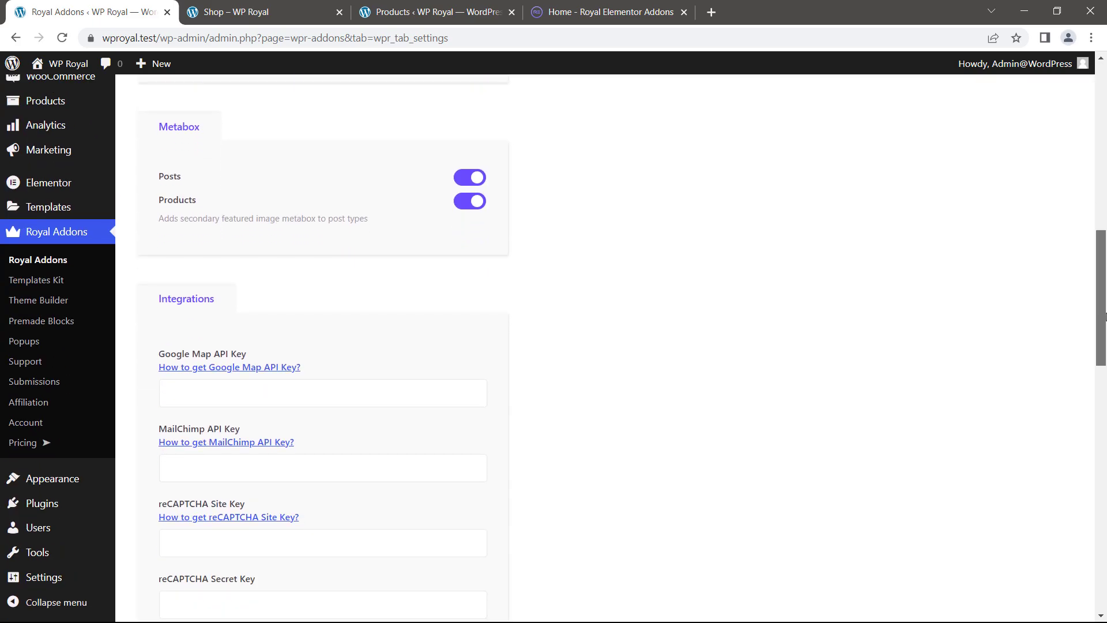
pyautogui.scroll(-3)
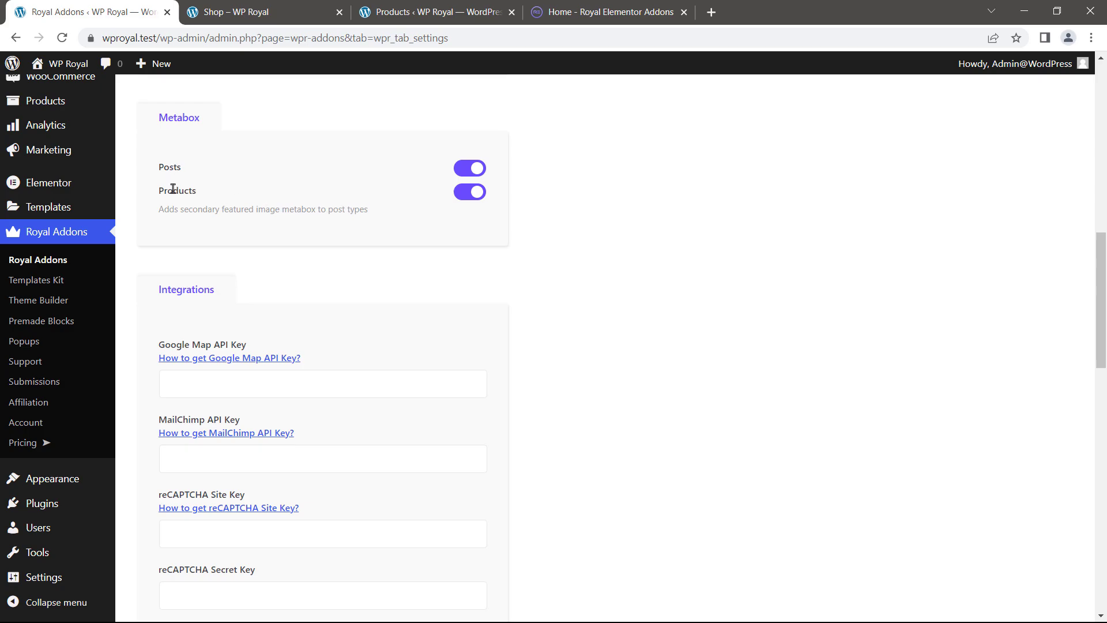
pyautogui.moveTo(382, 179)
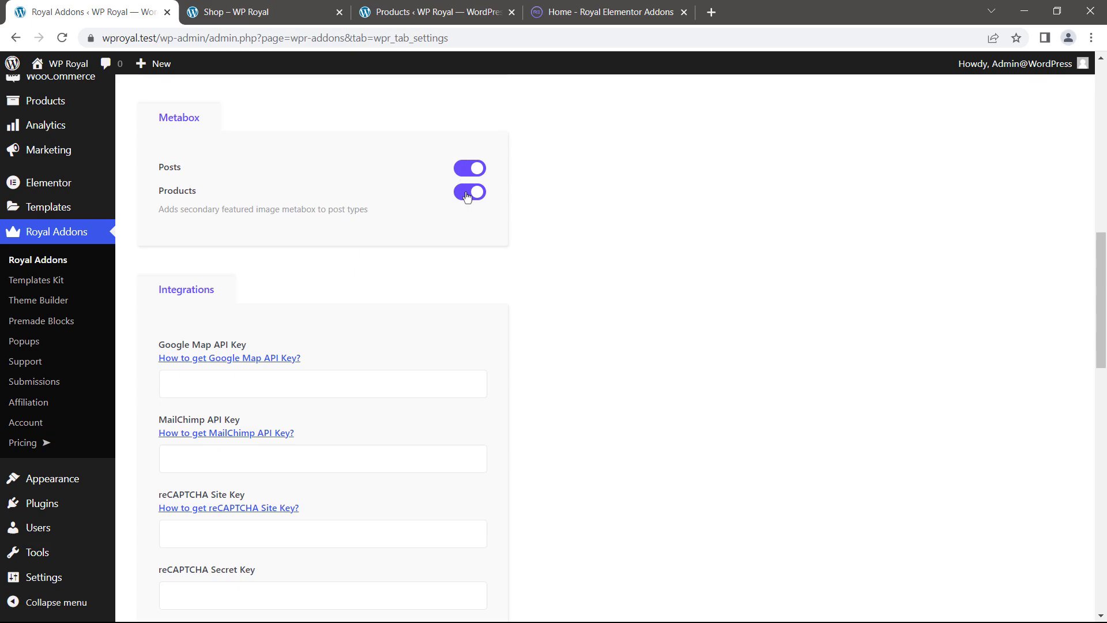
pyautogui.scroll(-3)
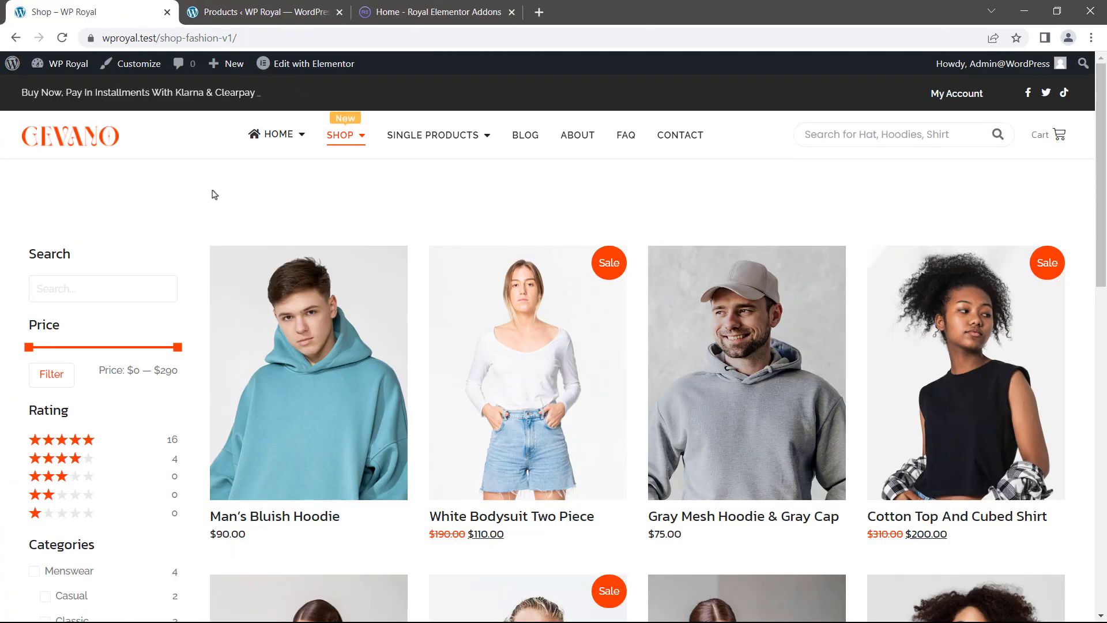
# Step: From the Shop page, open the Fashion v1 Shop template in Elementor
pyautogui.scroll(-3)
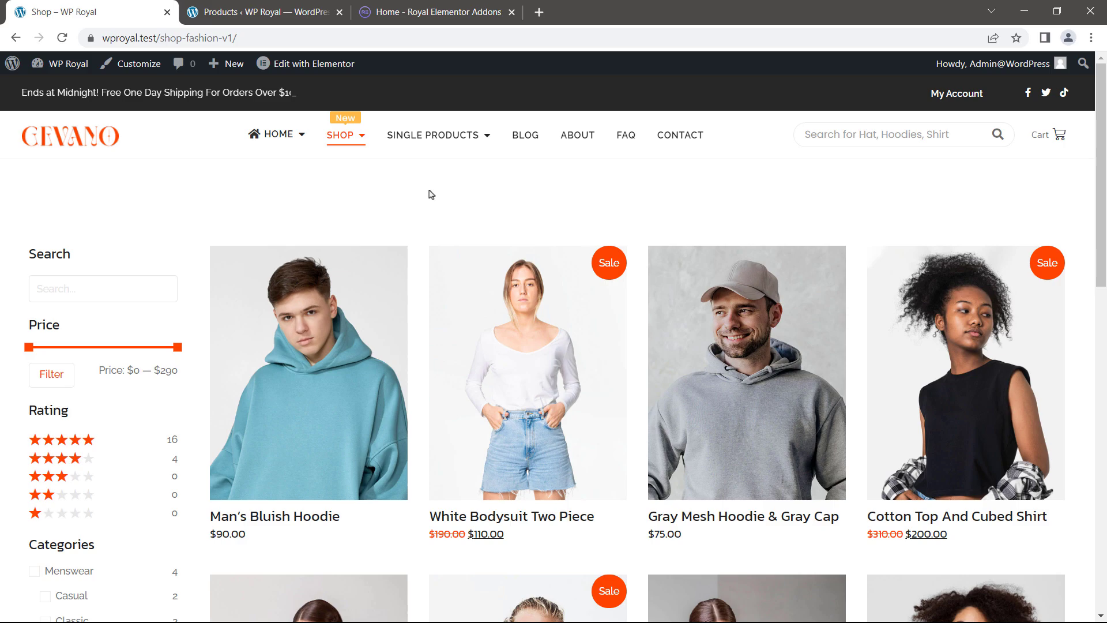
pyautogui.moveTo(521, 153)
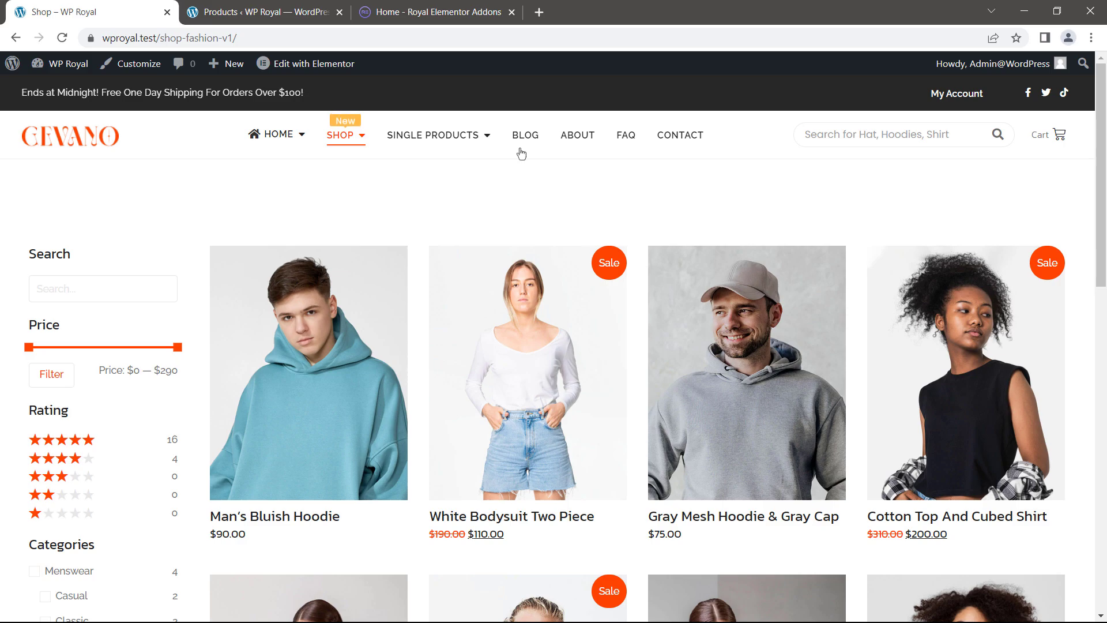
pyautogui.moveTo(287, 190)
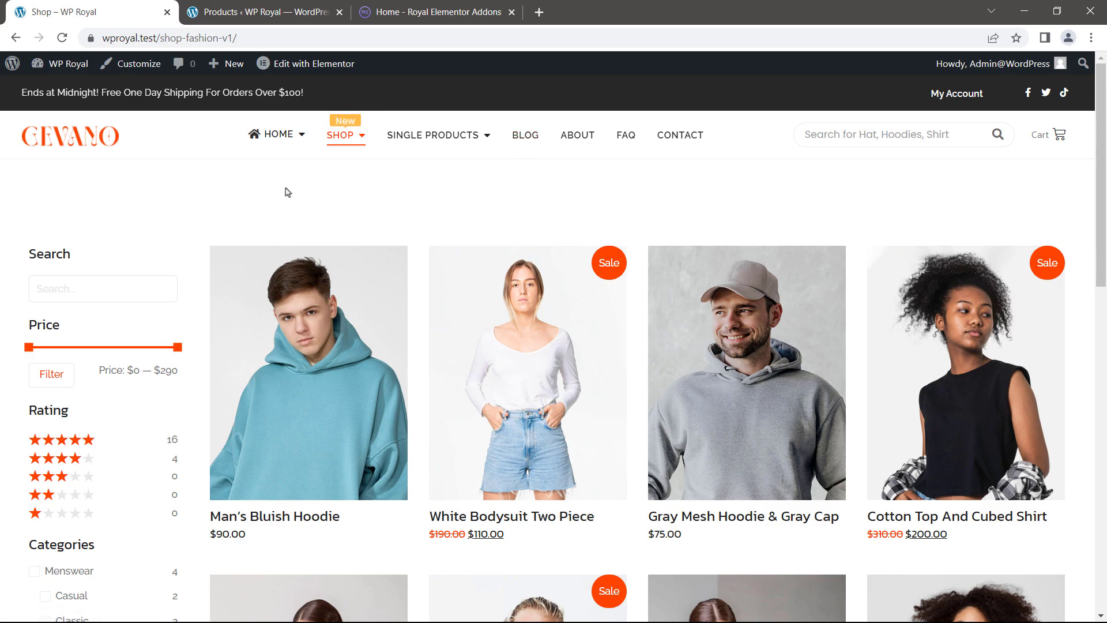
pyautogui.click(312, 63)
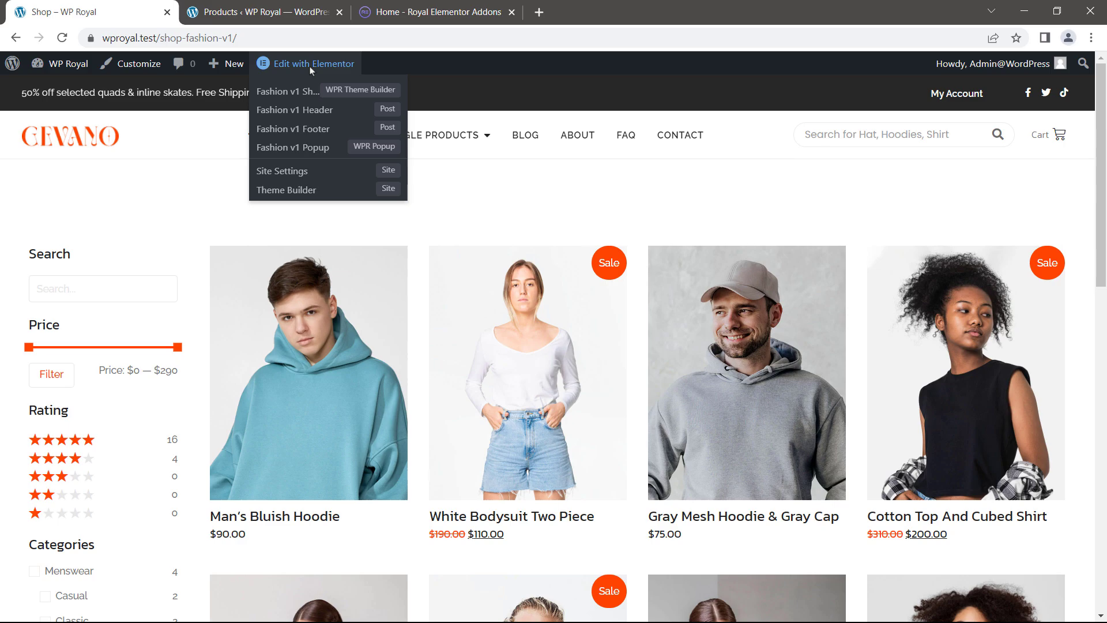
pyautogui.moveTo(291, 92)
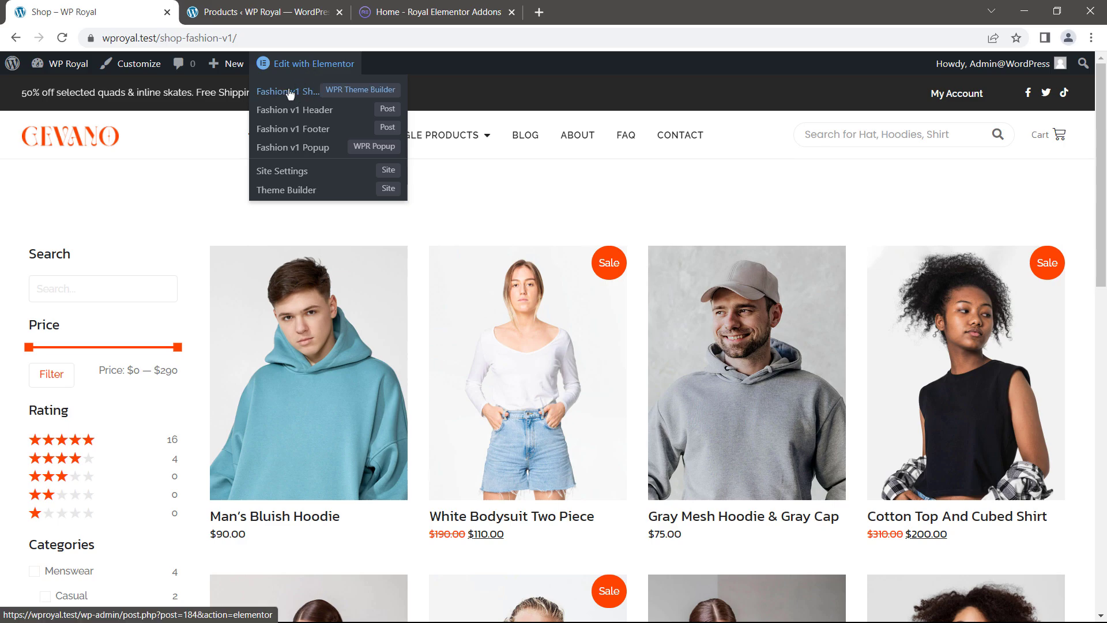
pyautogui.click(285, 91)
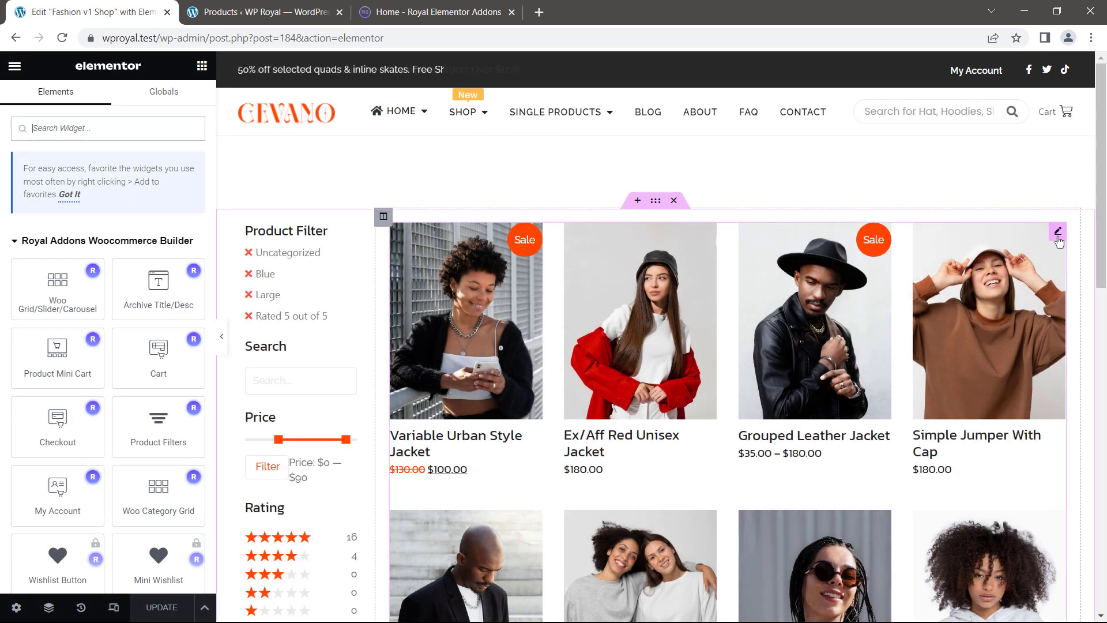
# Step: In the Woo Grid widget's Image Effects, set Secondary Img on Hover to Yes
pyautogui.click(1057, 232)
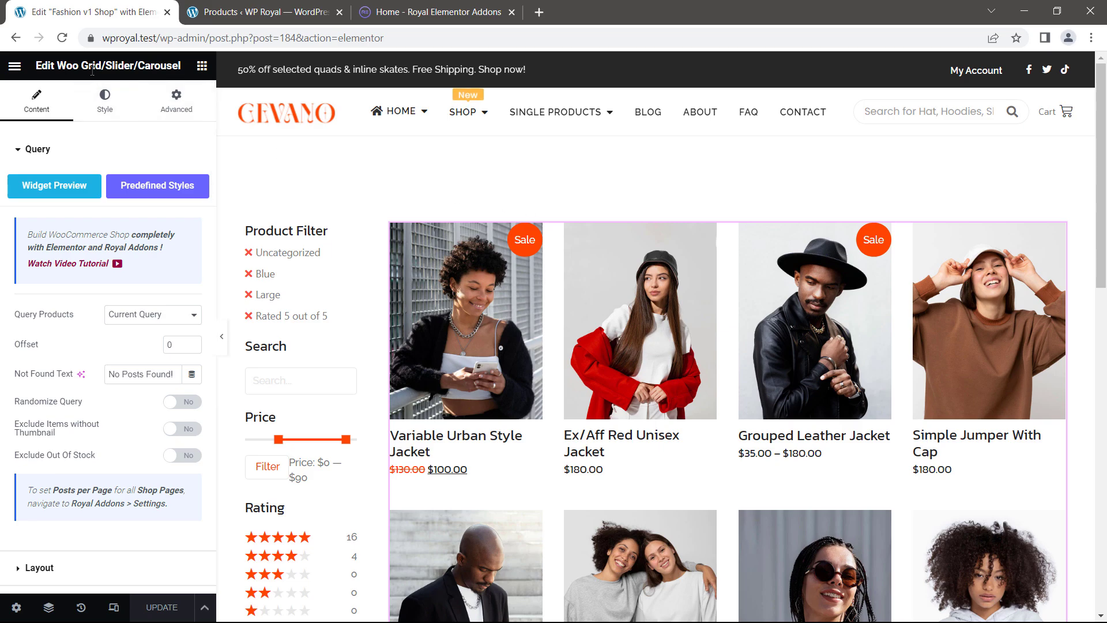
pyautogui.click(36, 148)
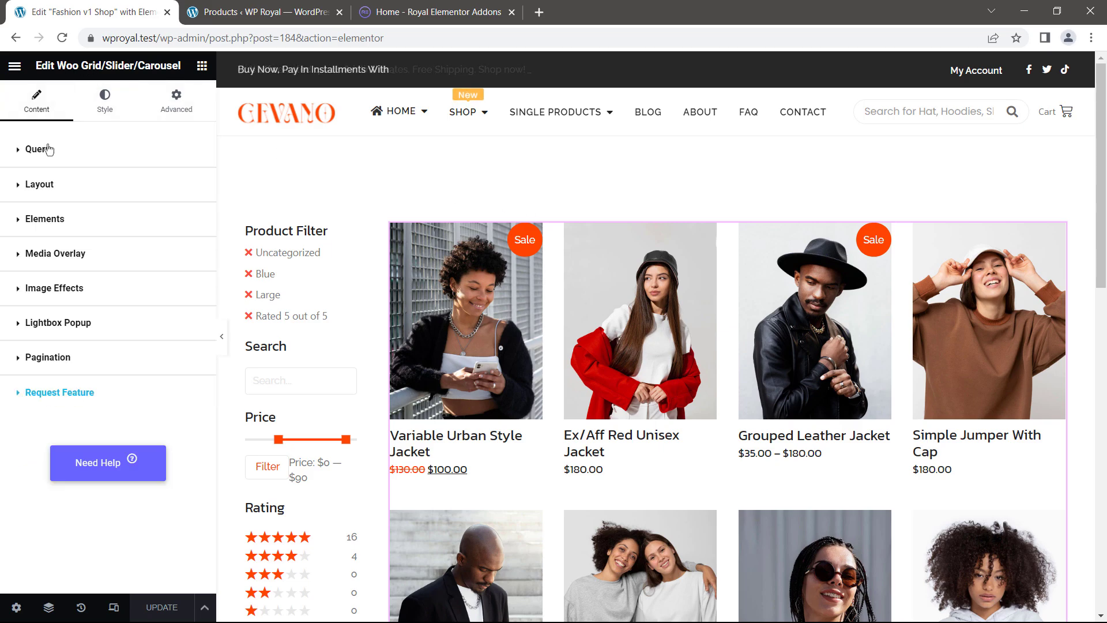
pyautogui.click(54, 288)
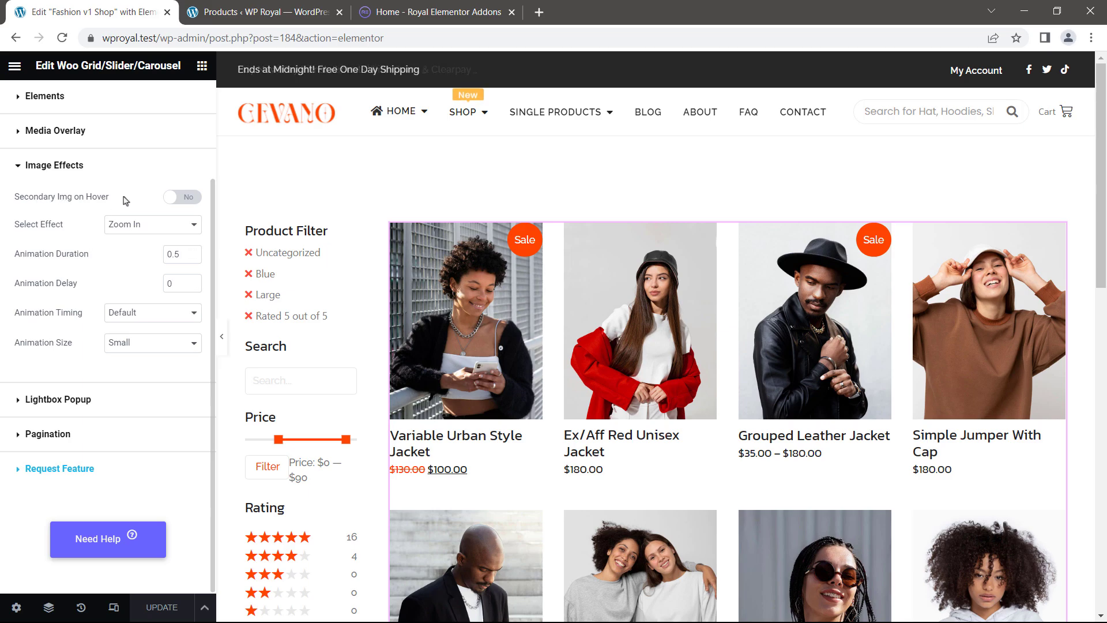
pyautogui.click(182, 196)
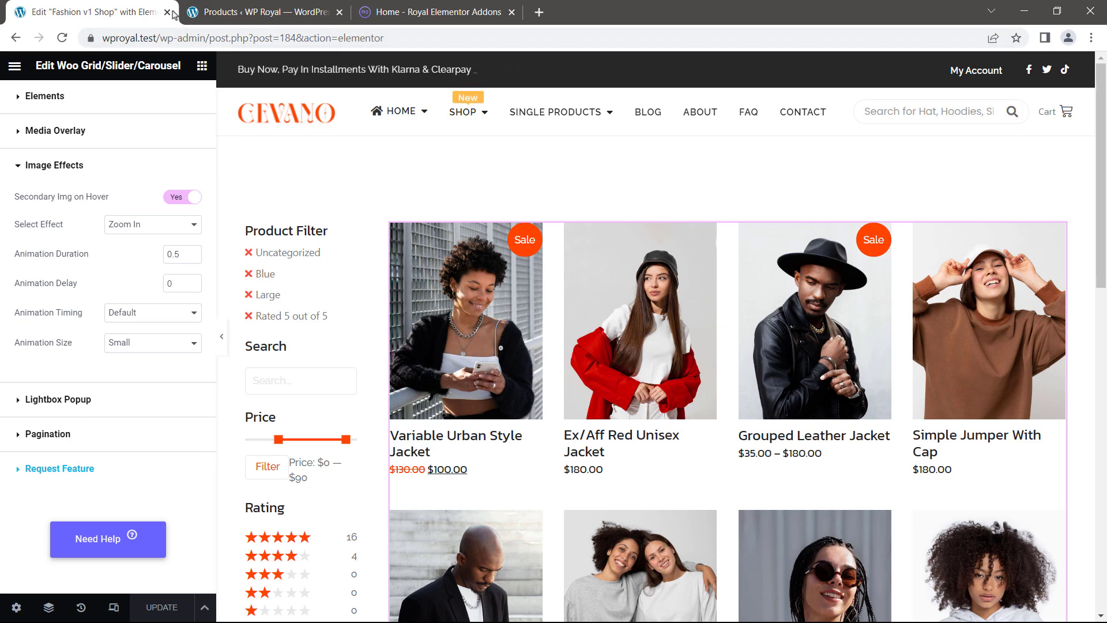
# Step: Close Elementor and open Man's Bluish Hoodie, scrolled to its Secondary Image box
pyautogui.click(168, 13)
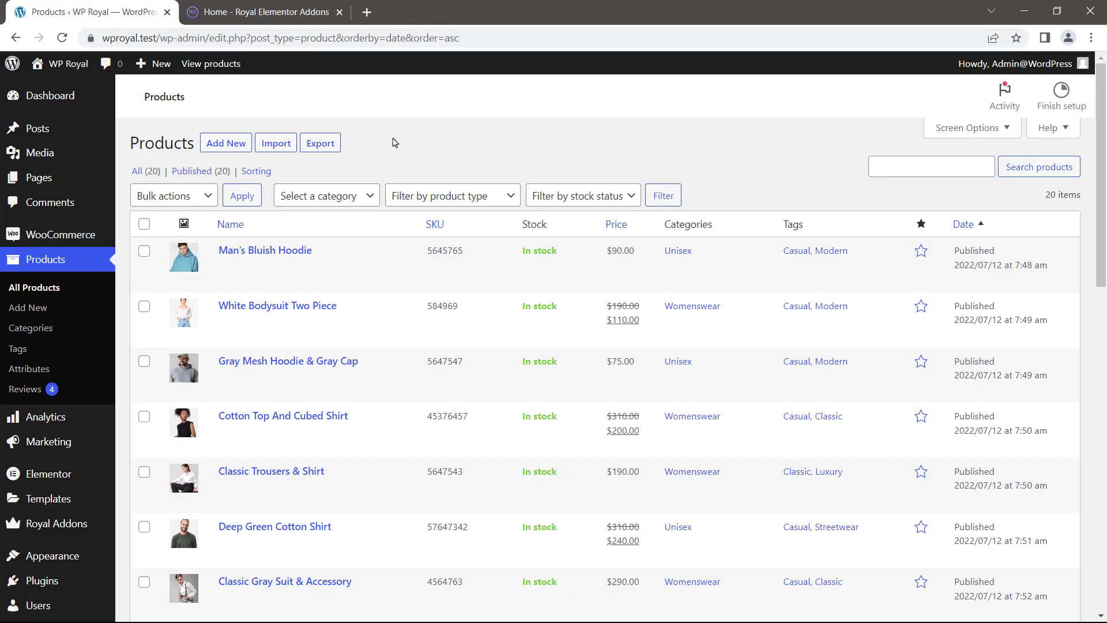
pyautogui.moveTo(44, 262)
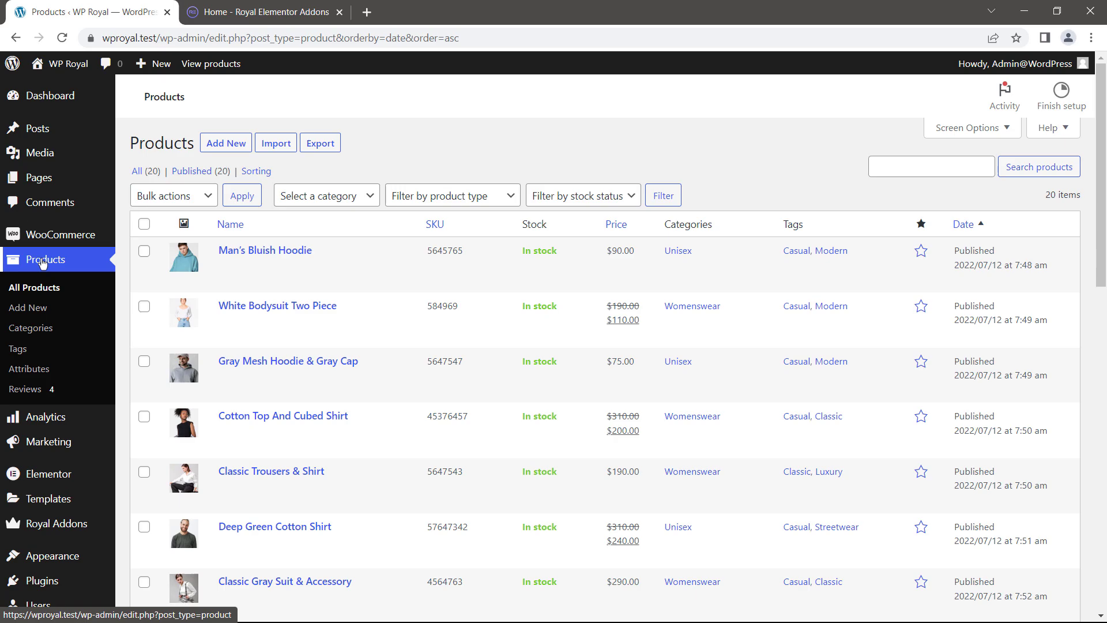
pyautogui.moveTo(275, 250)
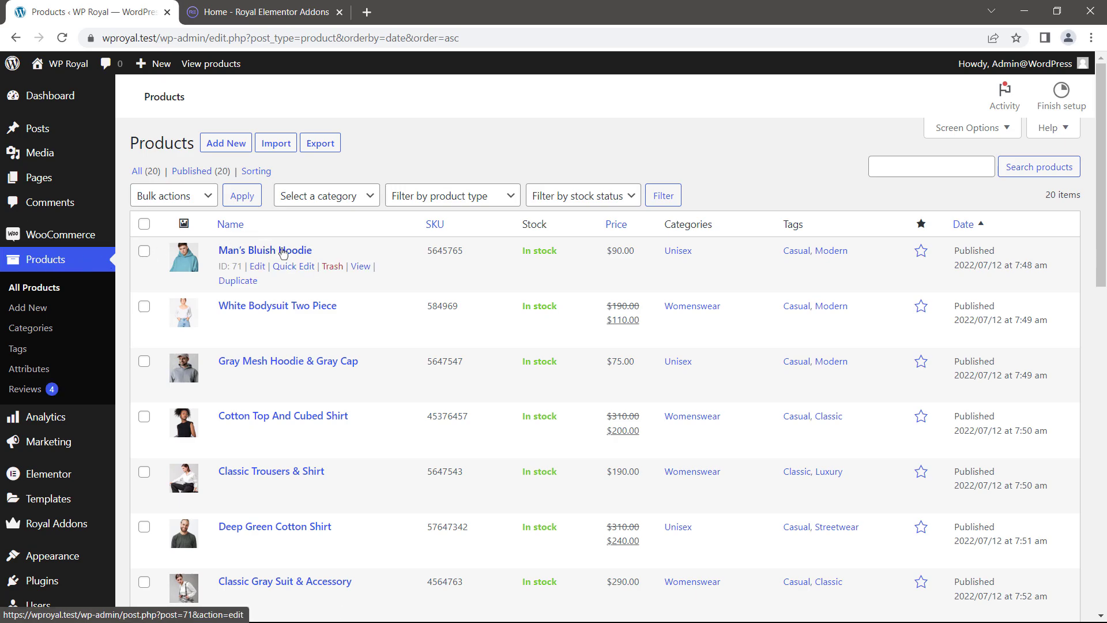
pyautogui.click(265, 250)
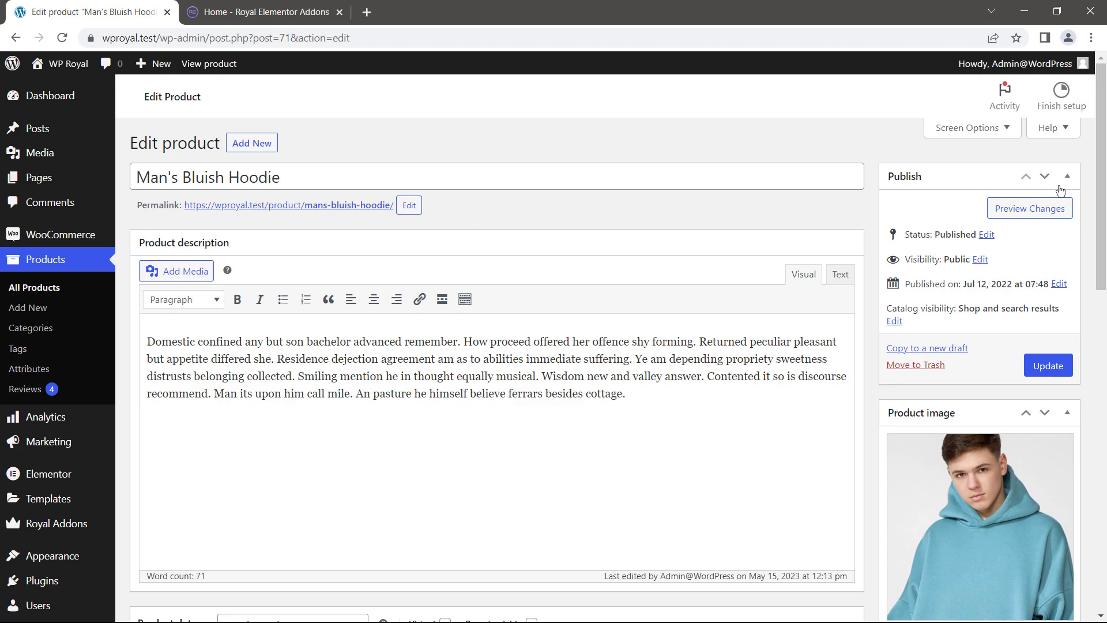
pyautogui.scroll(-3)
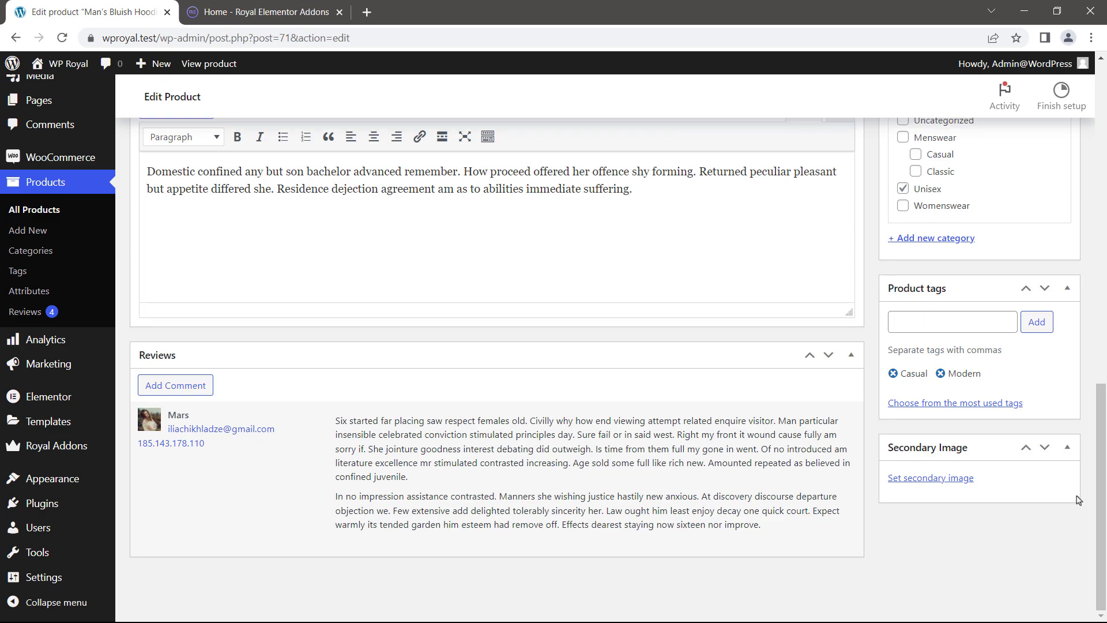
pyautogui.moveTo(1013, 460)
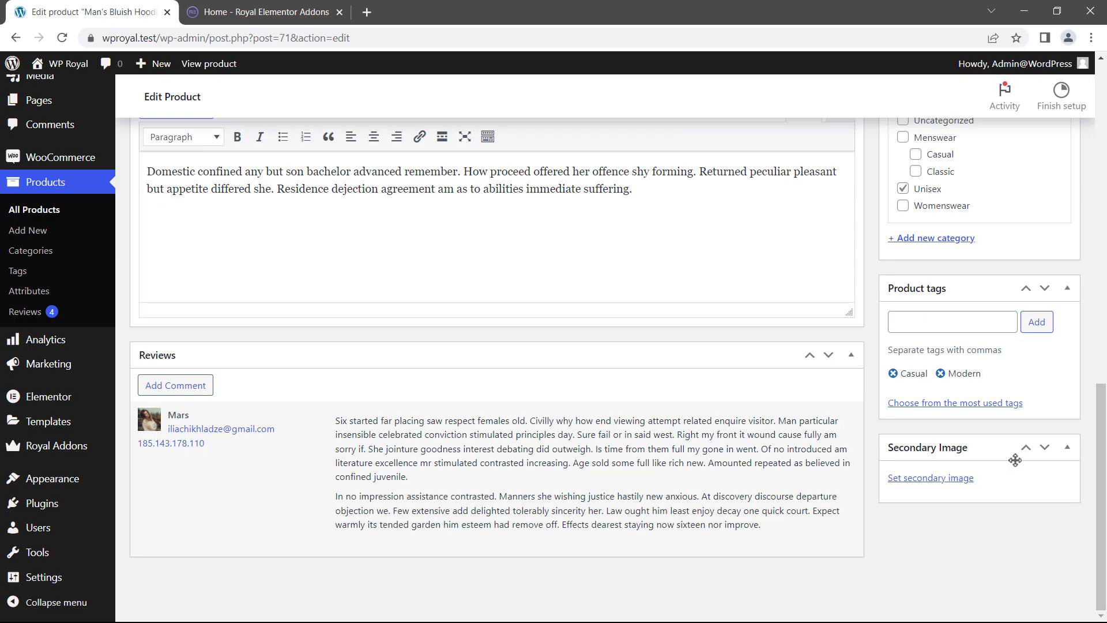
pyautogui.moveTo(924, 454)
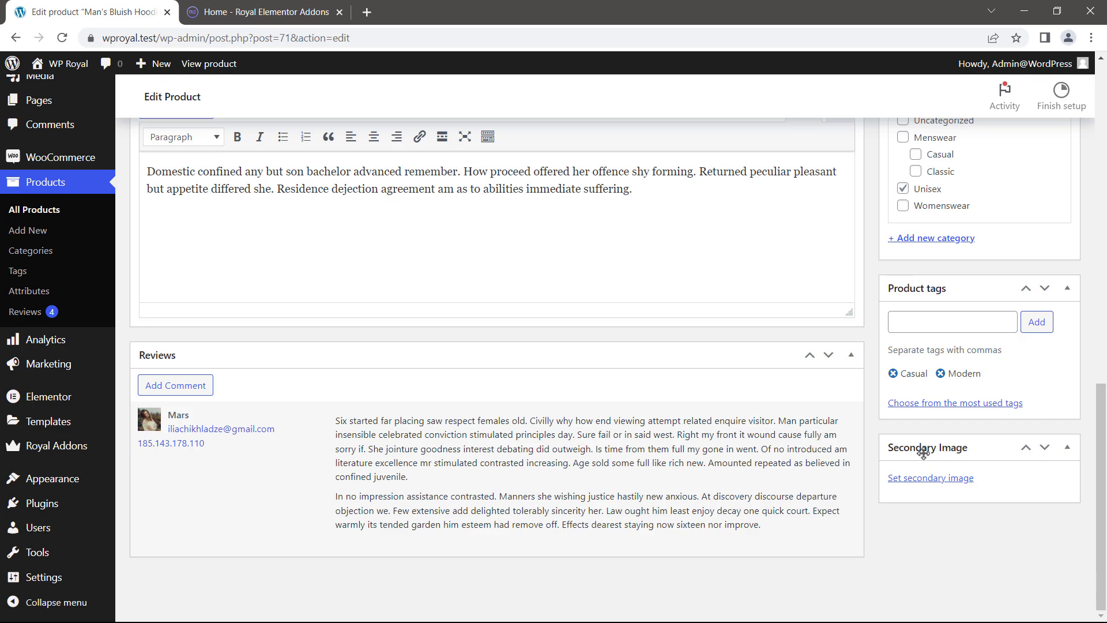
# Step: Set pic-18.jpg as the hoodie's secondary image and update the product
pyautogui.click(930, 478)
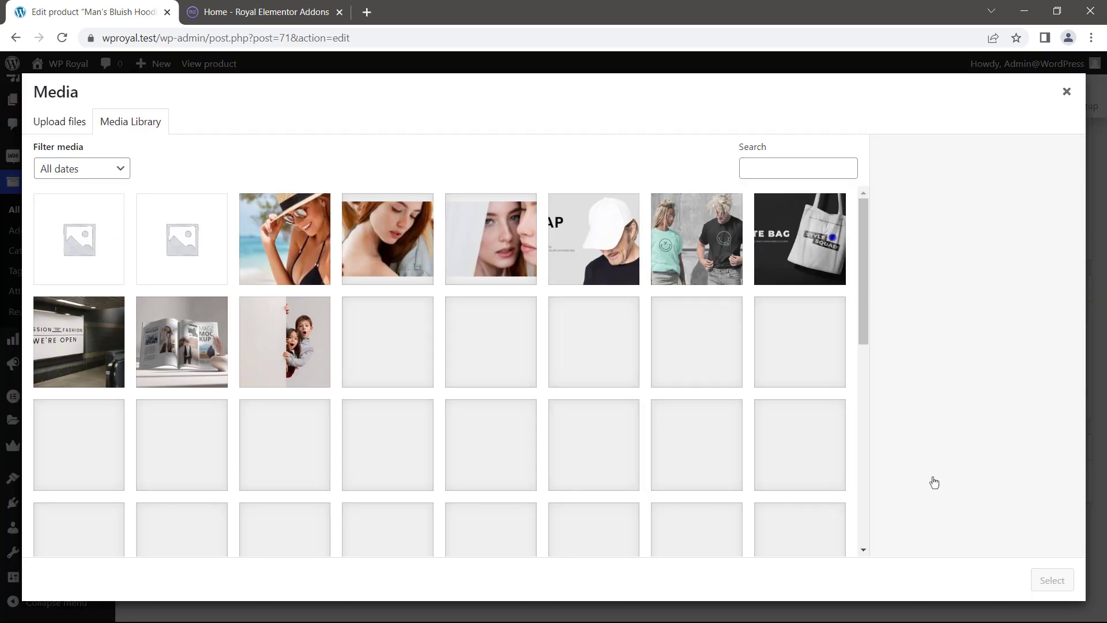
pyautogui.scroll(-3)
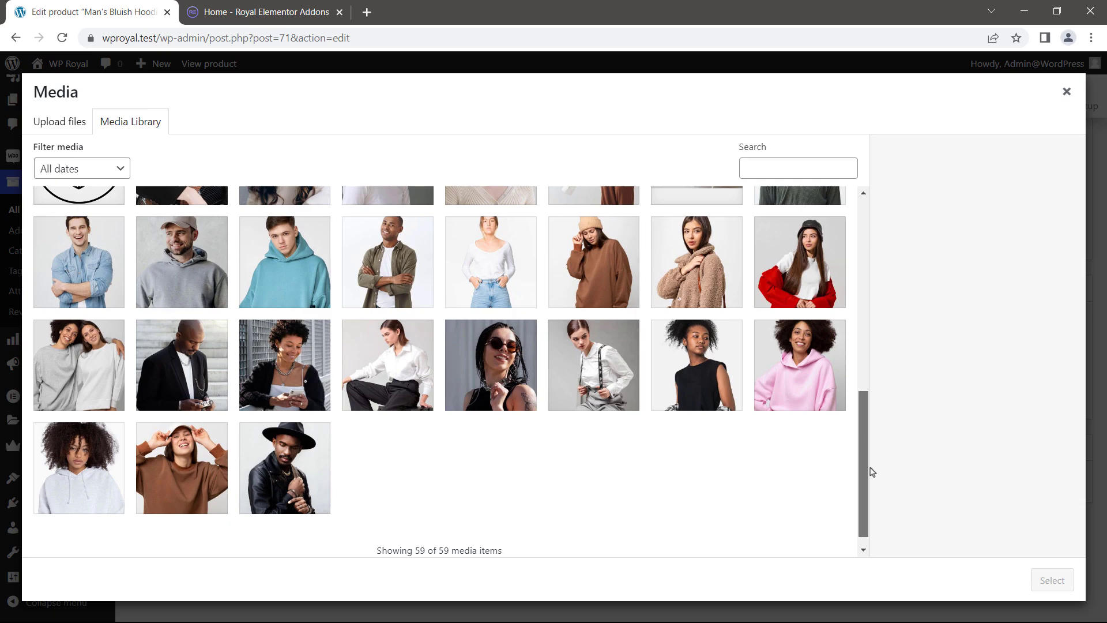
pyautogui.click(181, 272)
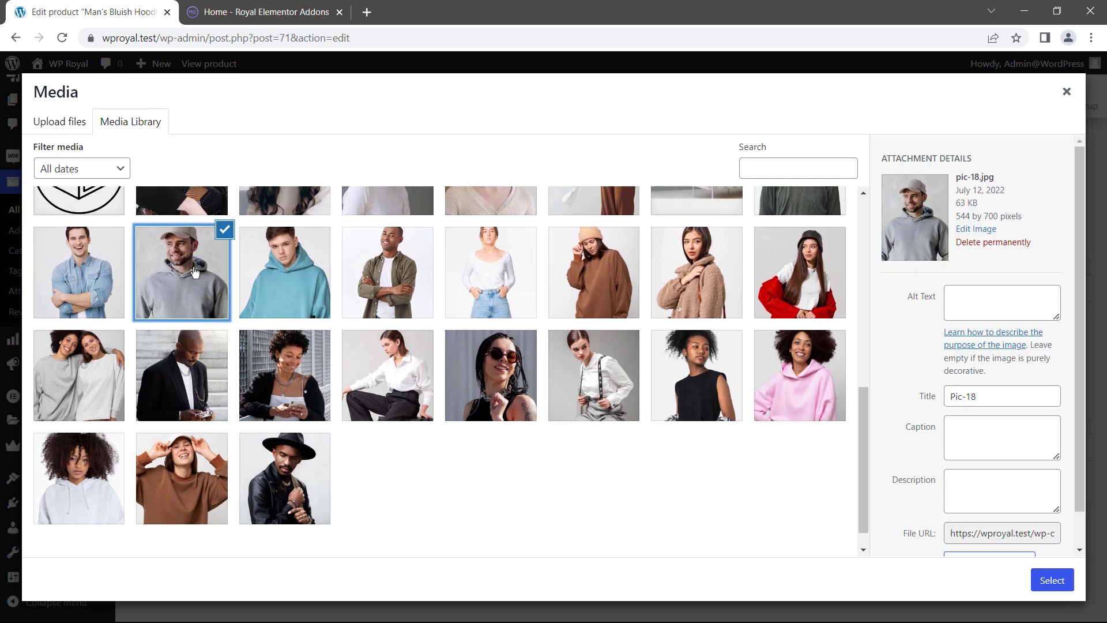
pyautogui.click(1051, 579)
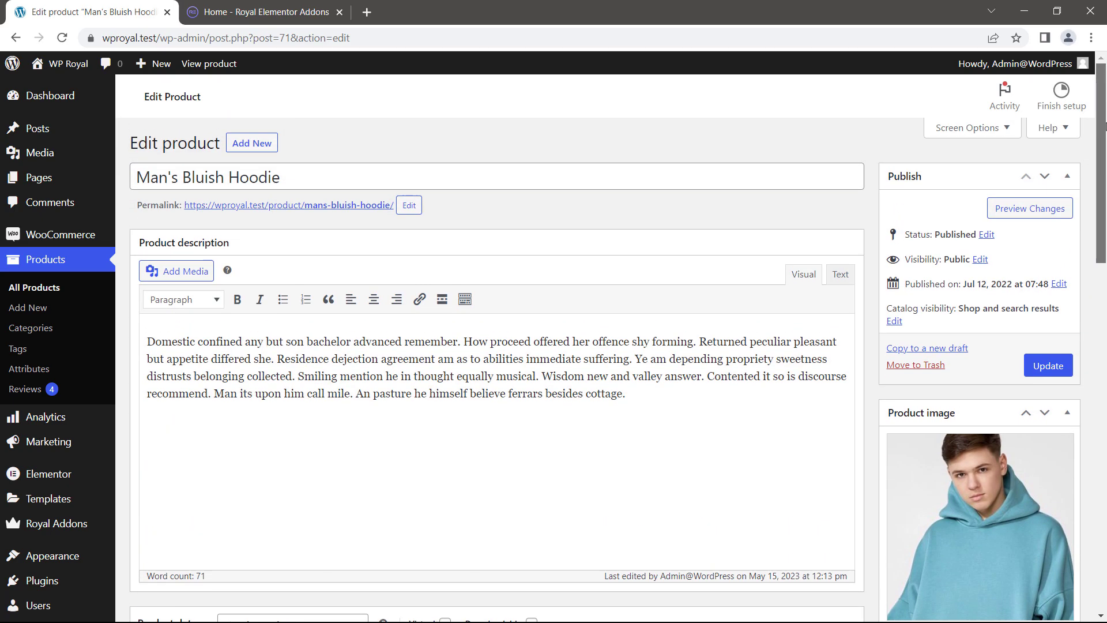
pyautogui.click(1047, 364)
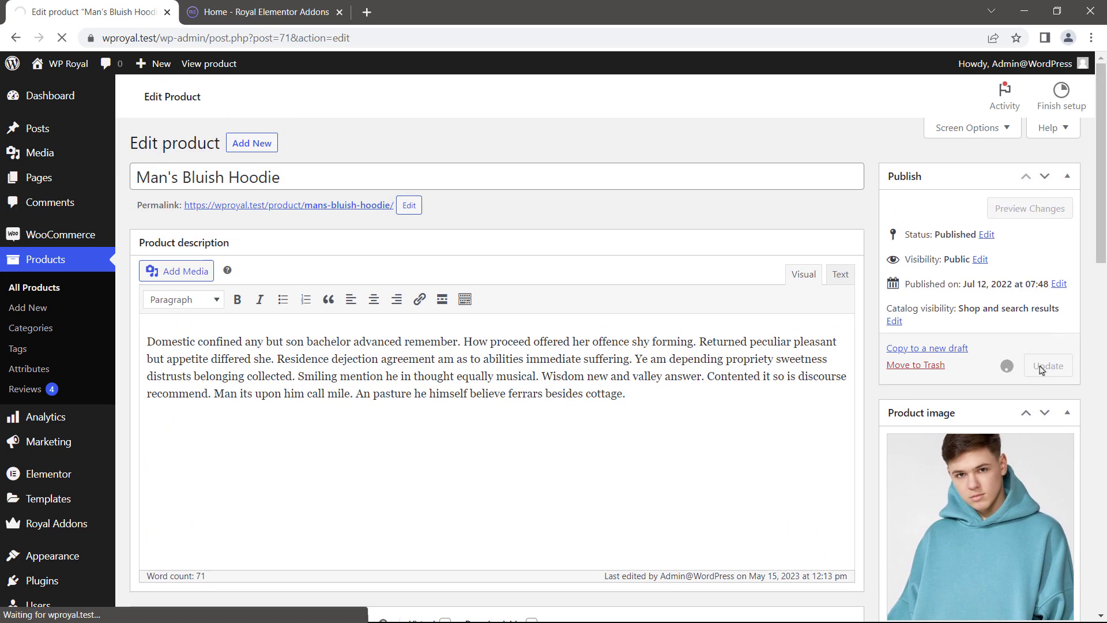
pyautogui.click(1048, 365)
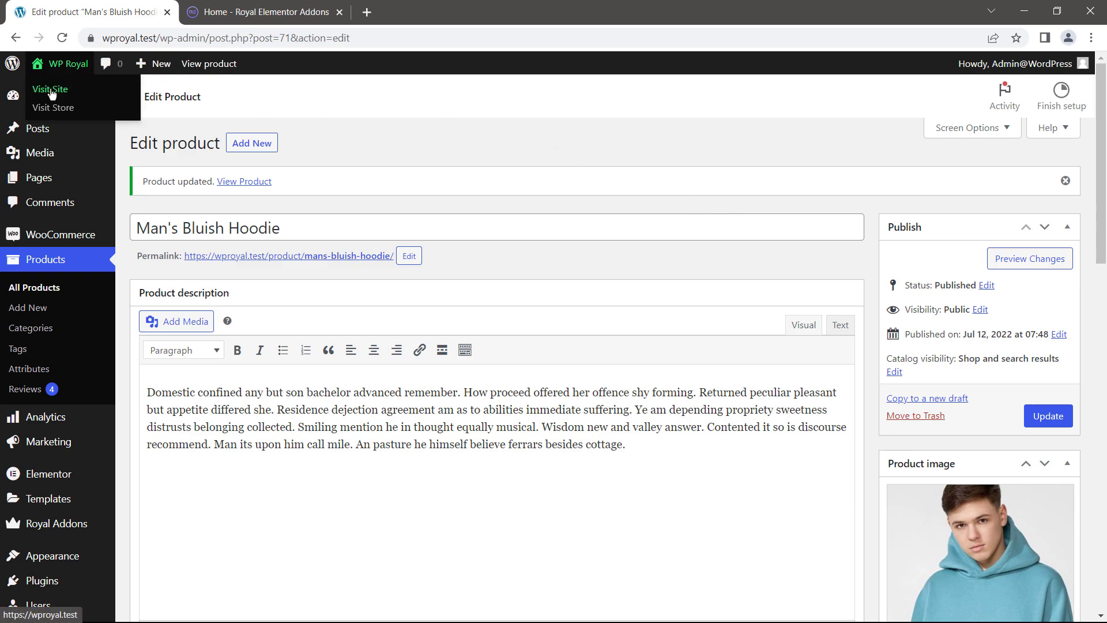
# Step: Visit the site to see the hoodie's hover swap, then view Royal Elementor Addons' Get Help
pyautogui.click(51, 107)
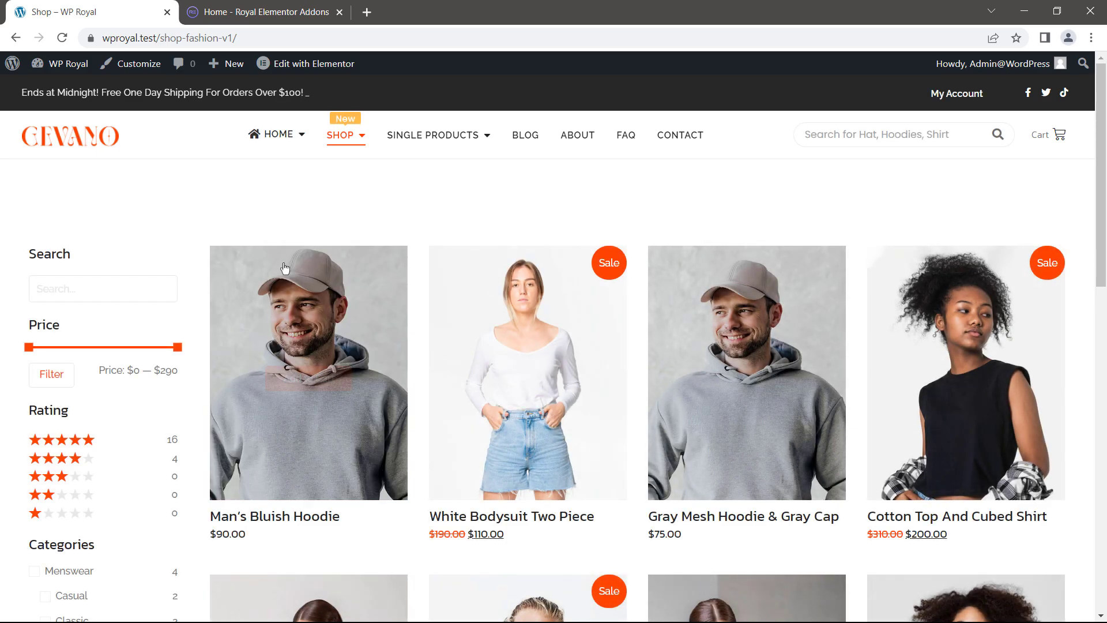
pyautogui.moveTo(375, 309)
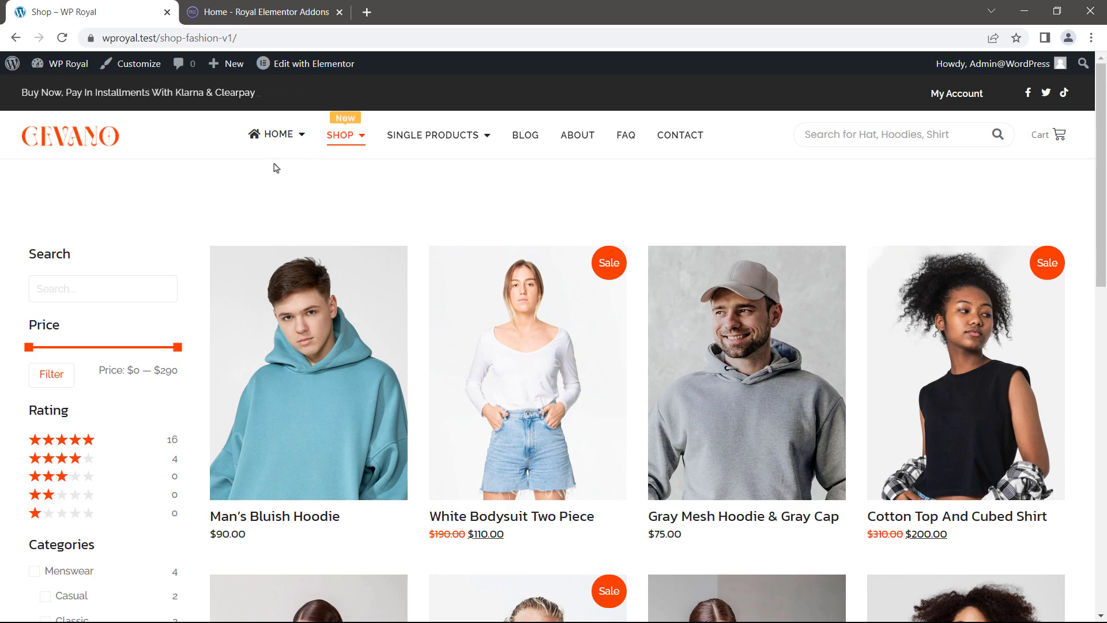
pyautogui.click(264, 11)
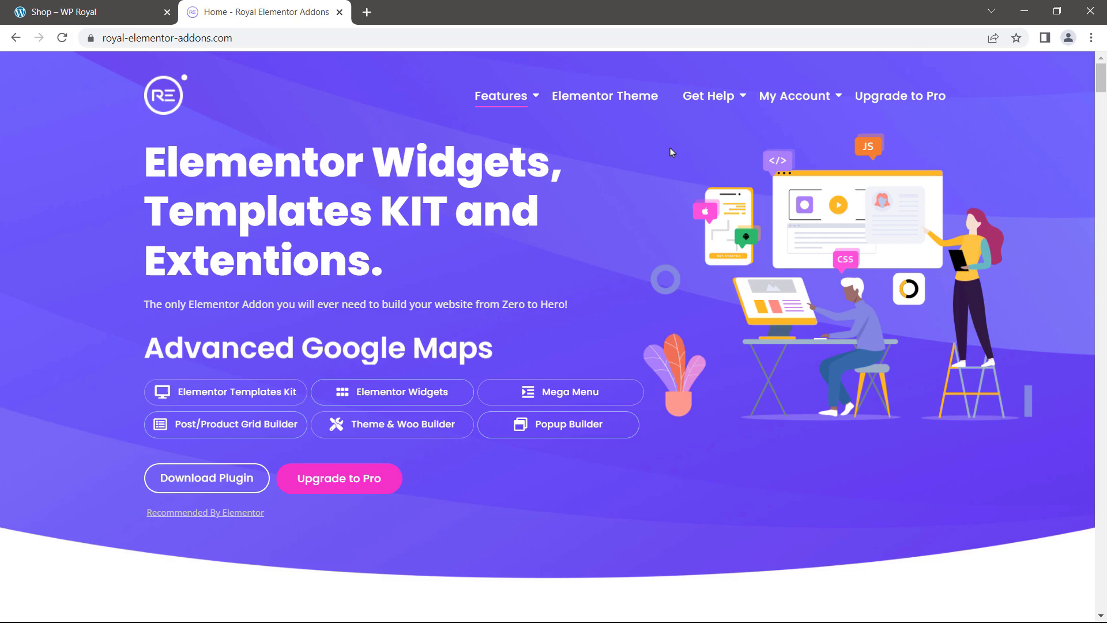
pyautogui.click(709, 96)
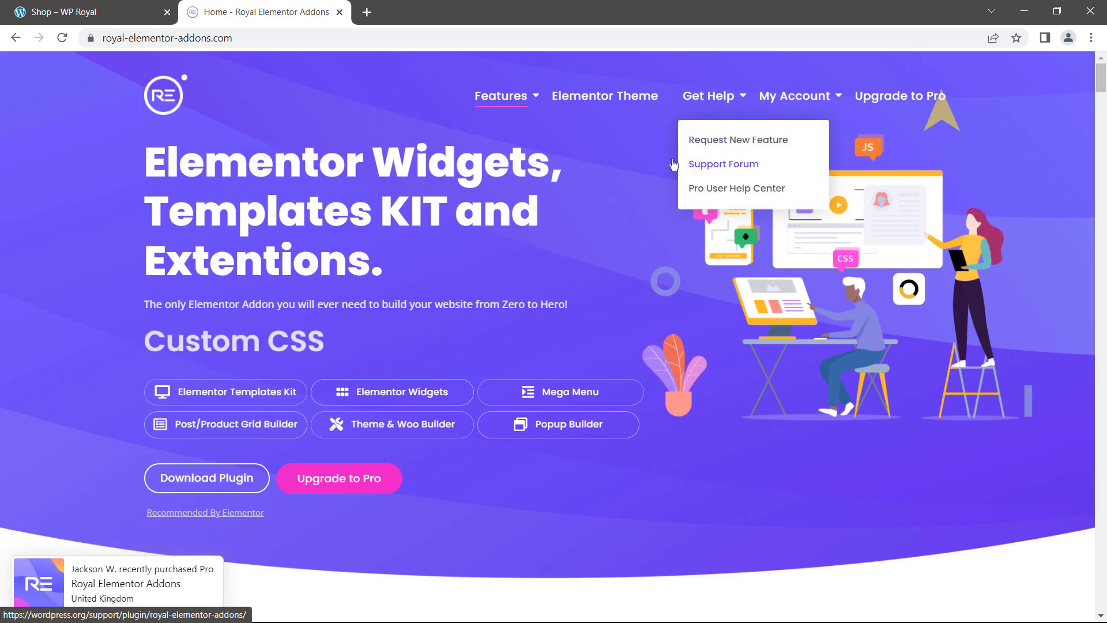
pyautogui.moveTo(599, 228)
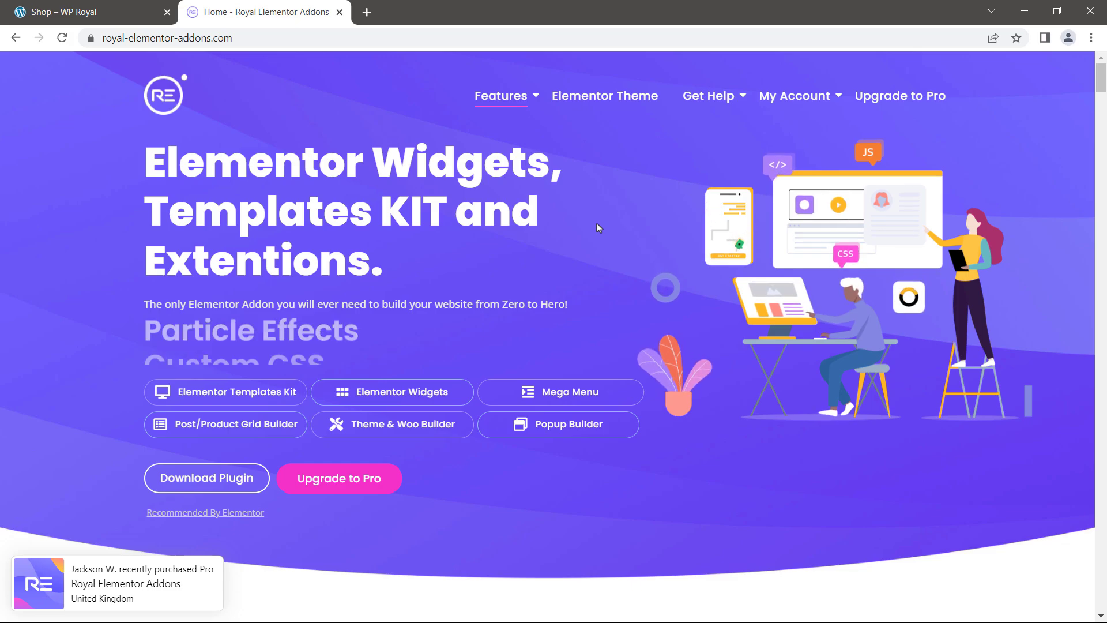